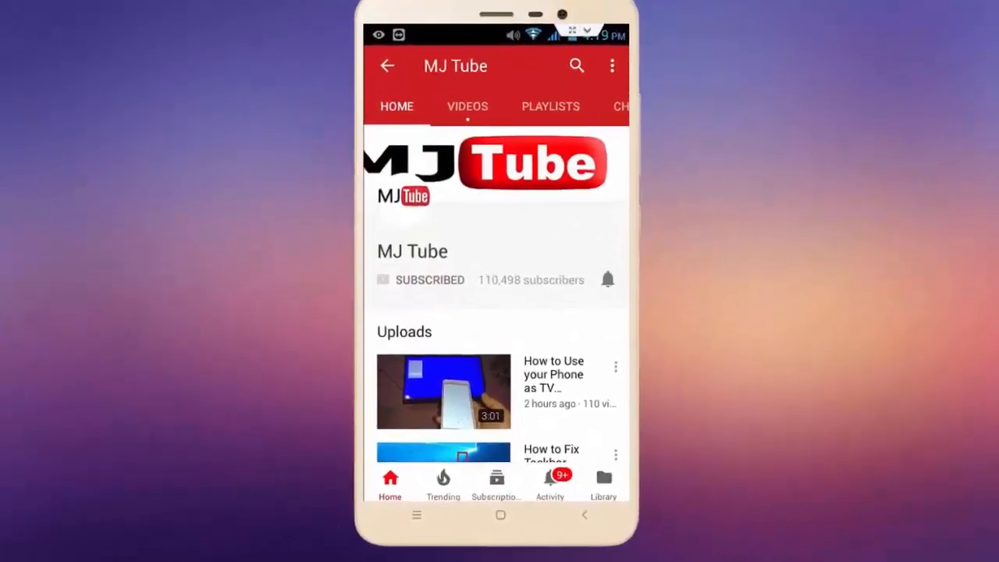
Run Check for updates in Windows Update, finding a .NET Framework cumulative update pending restart.
click(607, 278)
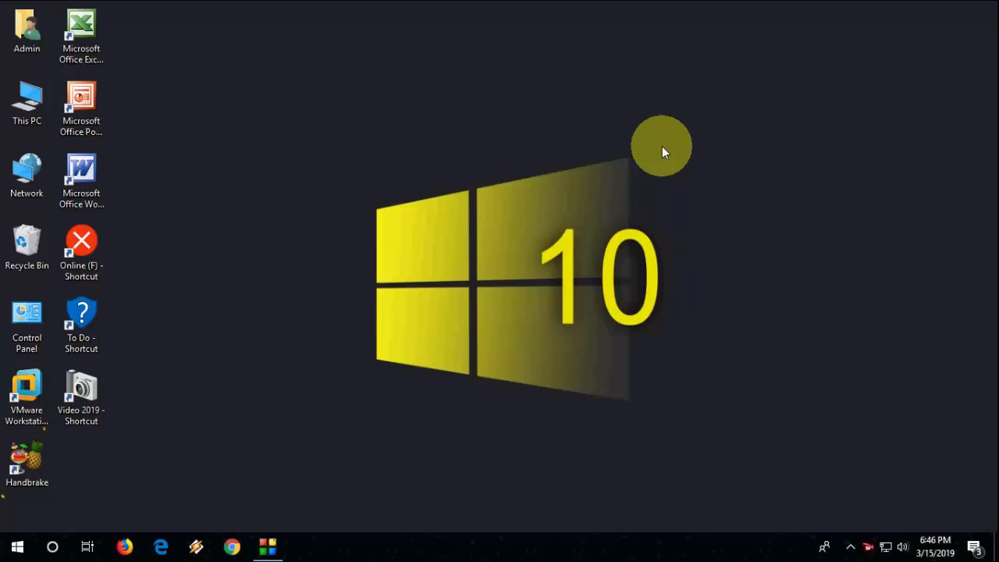
mouse_move(627, 121)
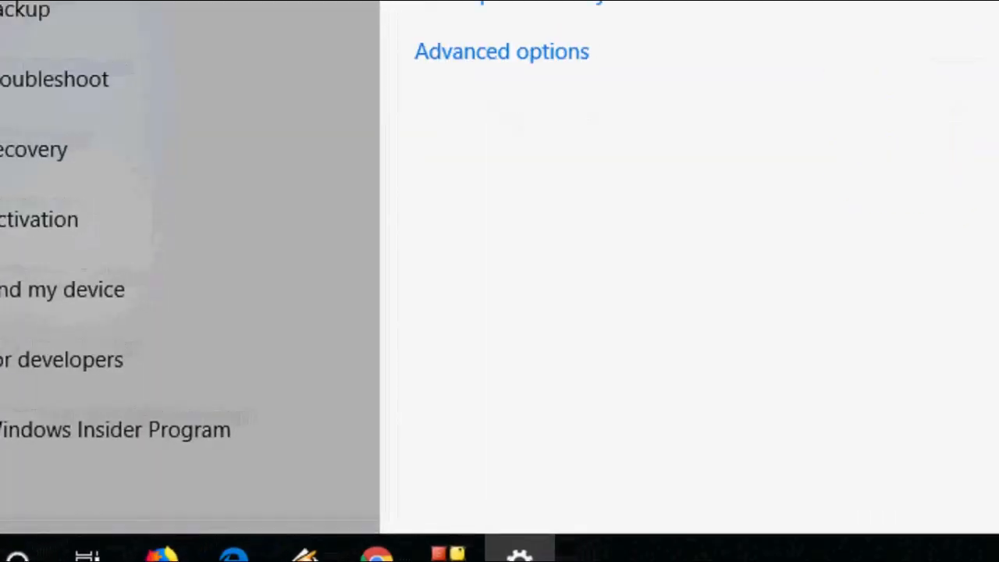
click(327, 141)
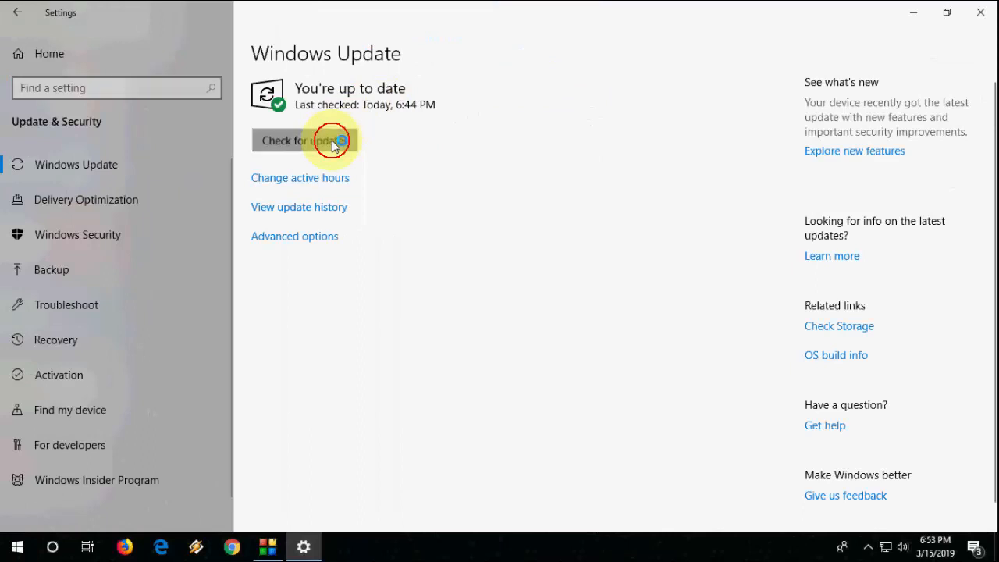
click(303, 141)
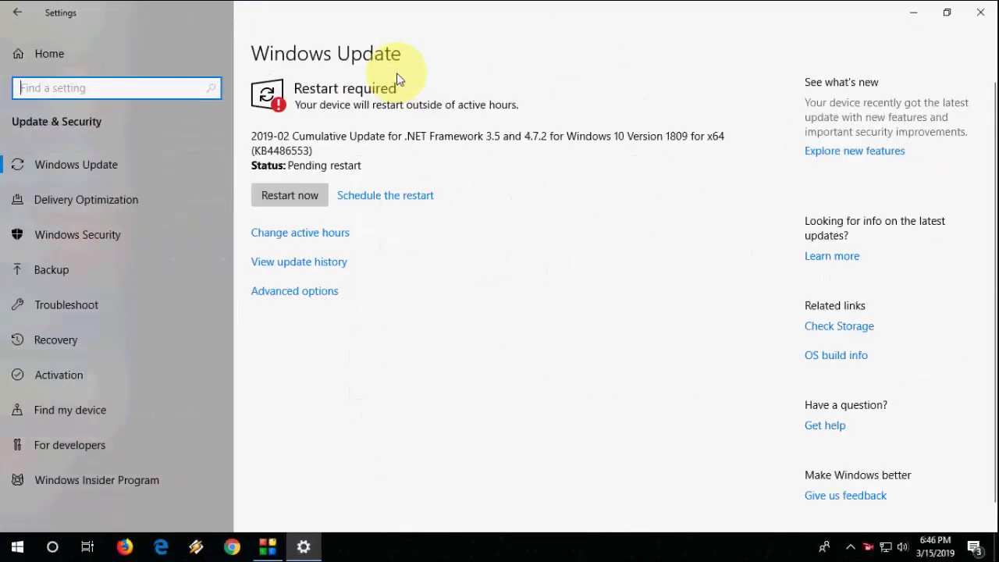
mouse_move(408, 87)
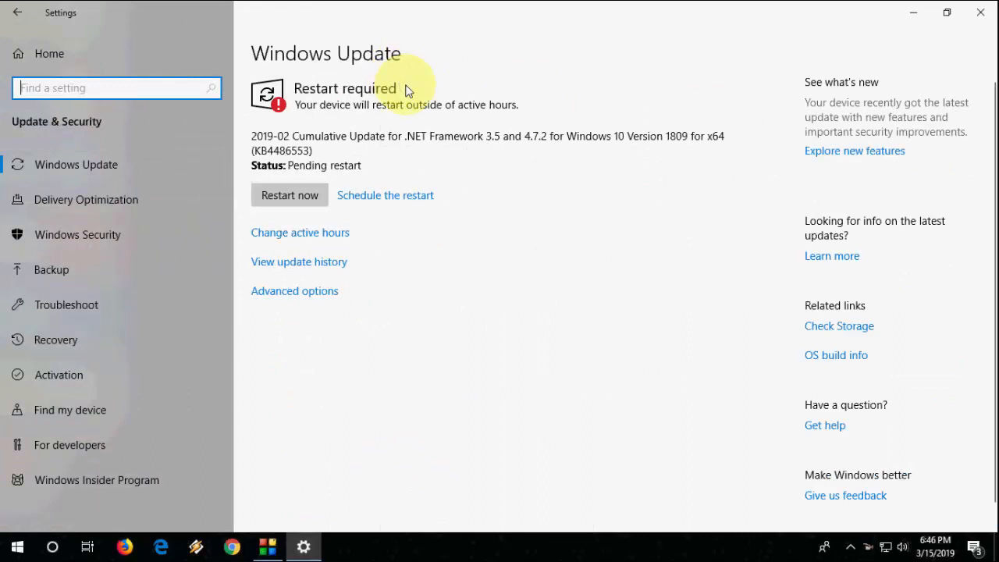
mouse_move(403, 93)
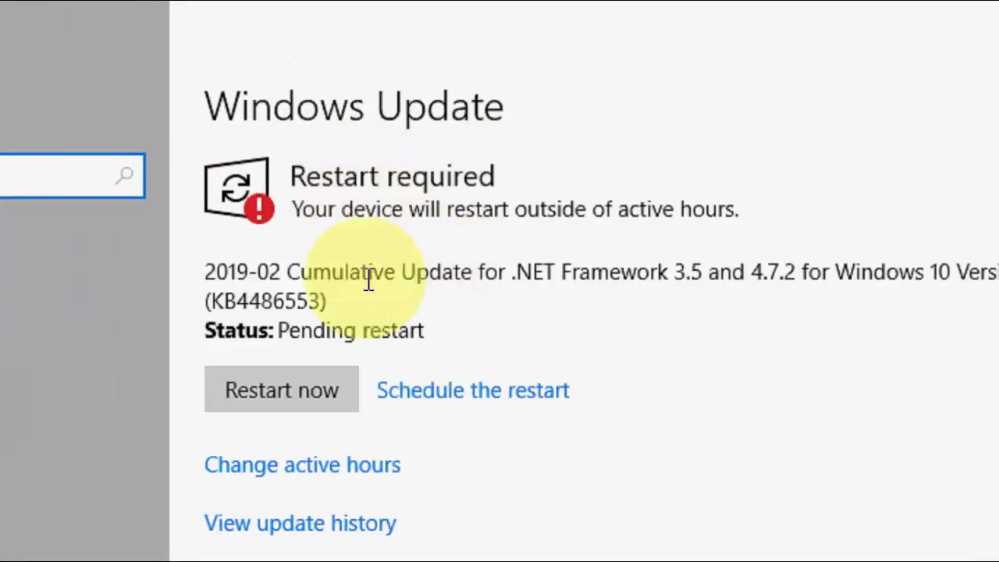
mouse_move(596, 311)
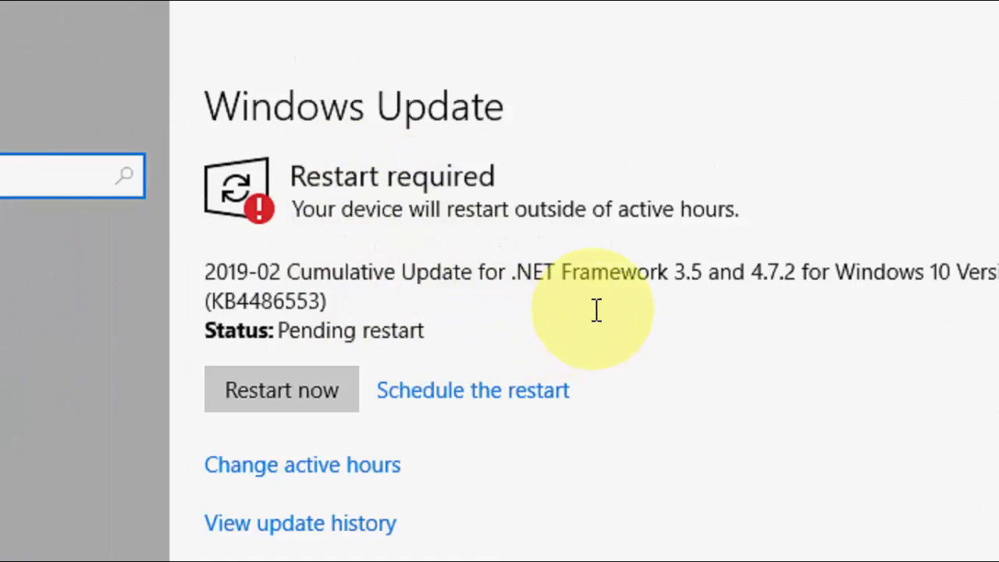